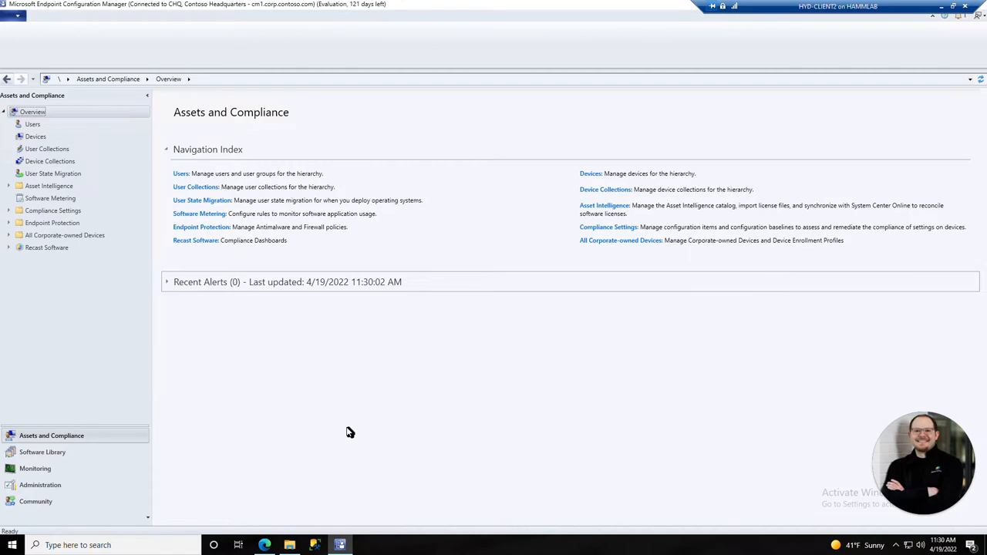
mouse_move(55, 126)
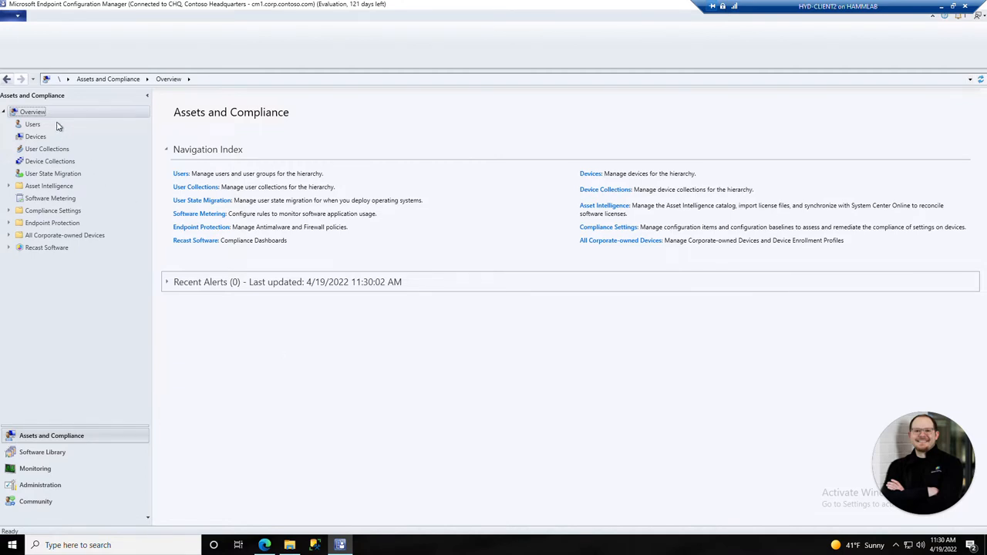
Filter Users to 'labadmin' and request User Status Messages for CORP\LabAdmin via Right Click Tools
click(31, 124)
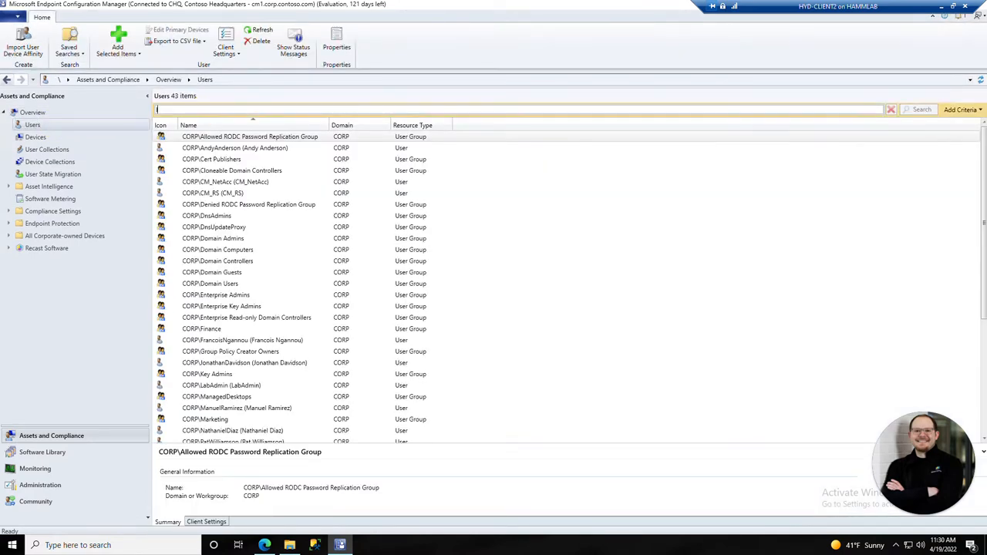
text(labadmin)
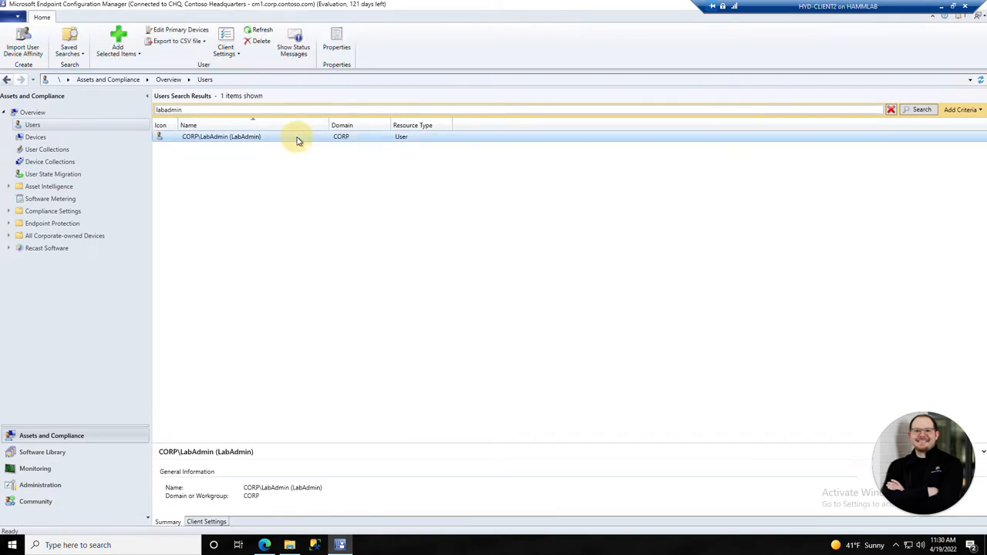
right_click(300, 135)
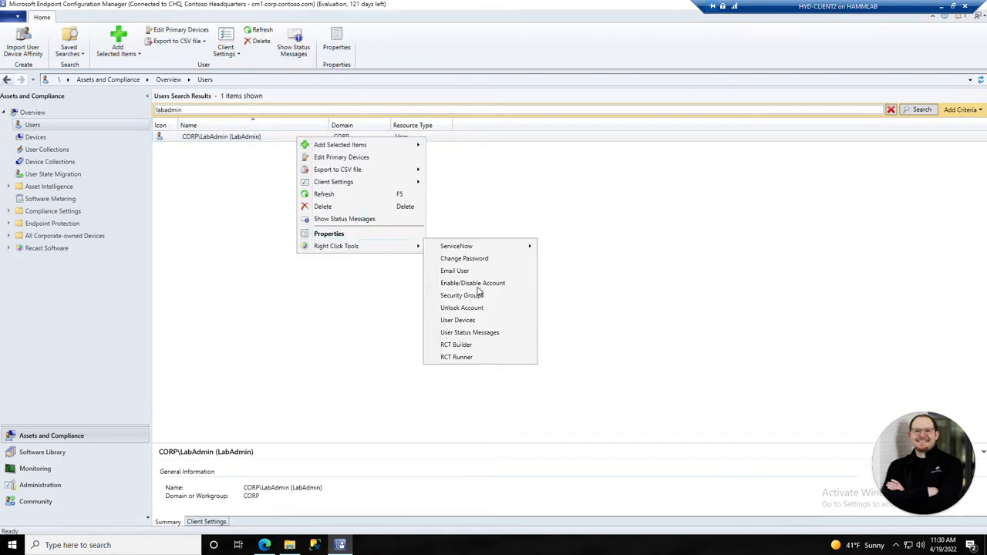
click(524, 350)
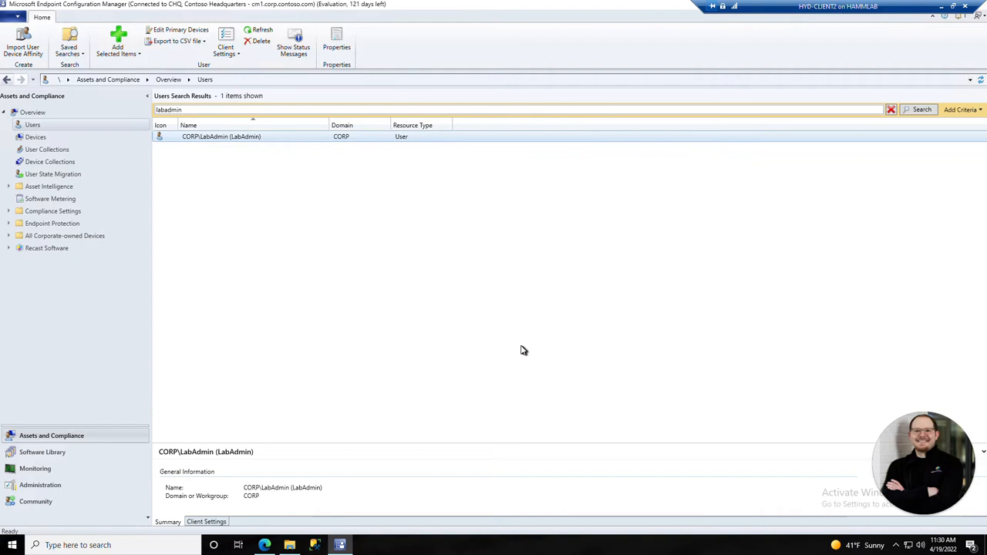
Set the viewing period to the preset '2 weeks ago' and show the status messages
click(292, 38)
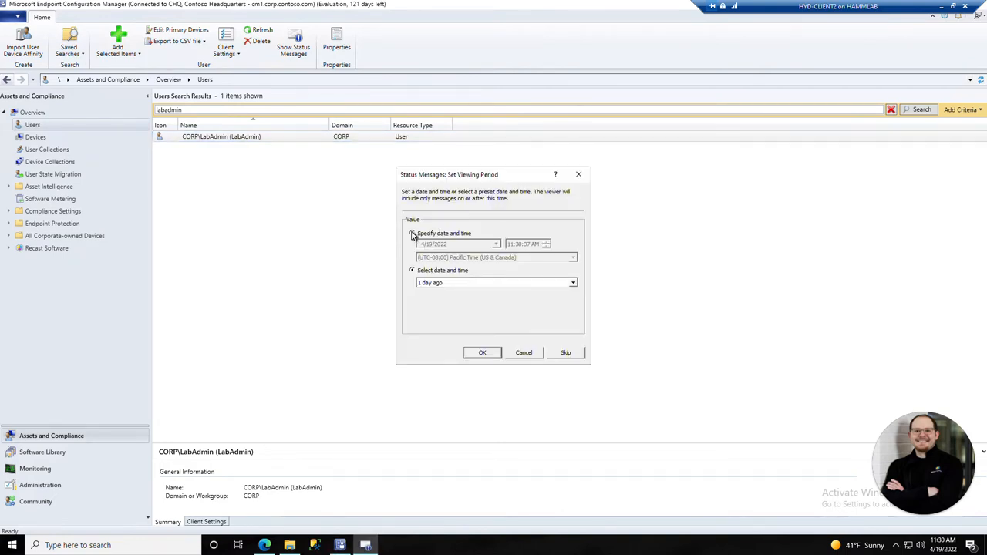
click(411, 233)
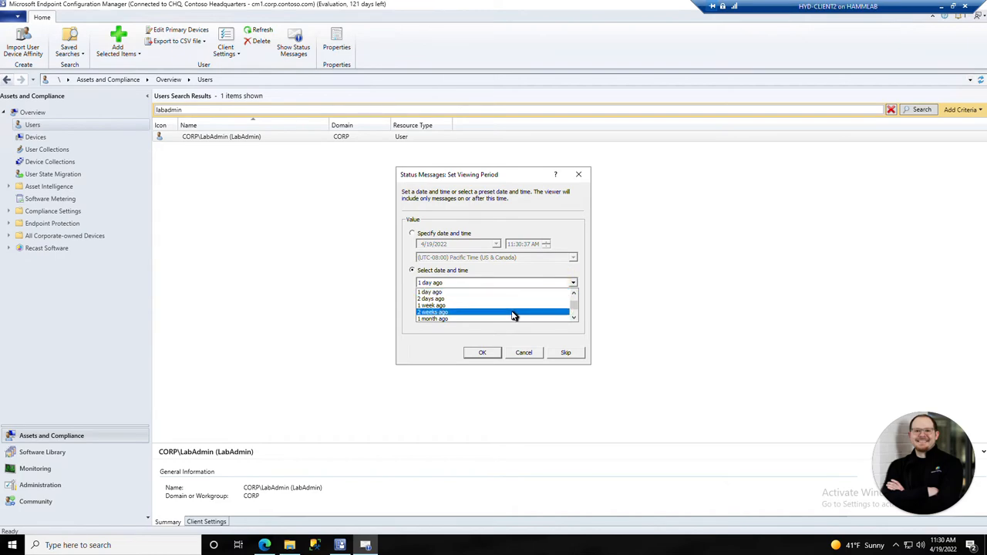
click(494, 312)
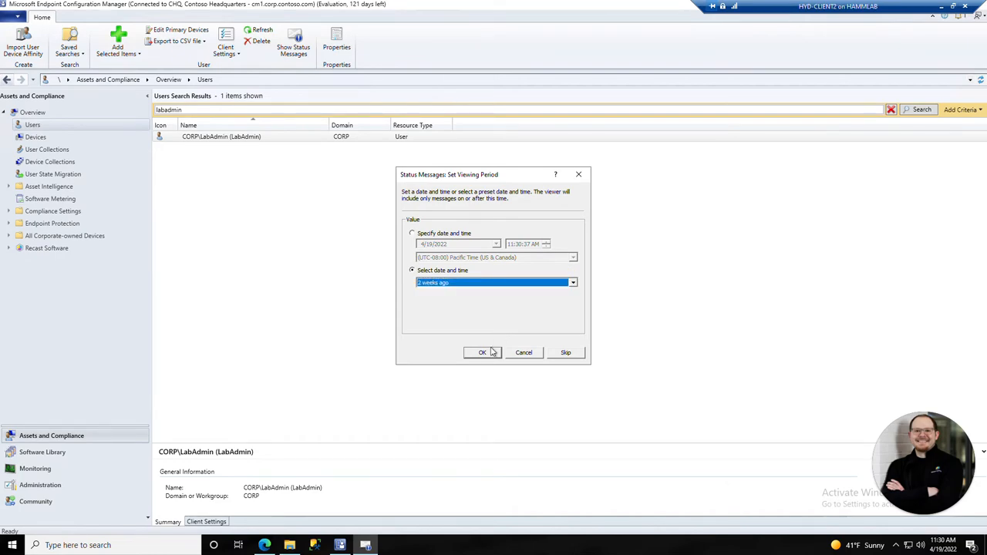
click(483, 351)
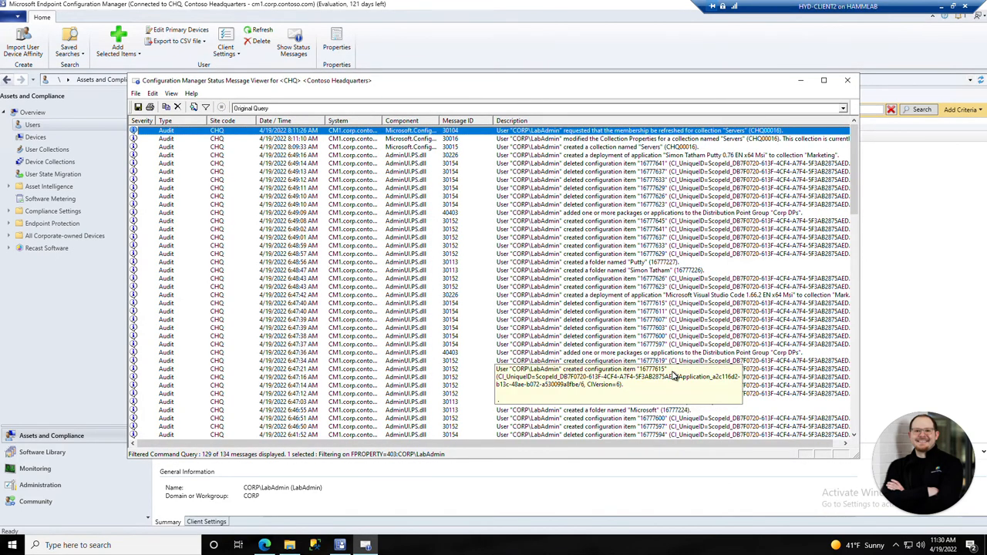